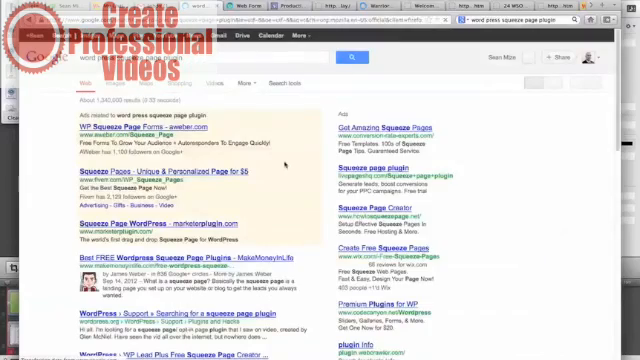
Step: Save all open Dreamweaver pages, including the opt-in page with the Infusionsoft form code
{"action": "scroll", "scroll_direction": "down", "scroll_amount": 3}
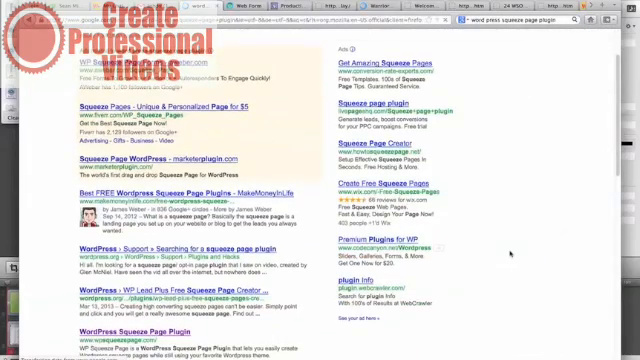
{"action": "scroll", "scroll_direction": "down", "scroll_amount": 3}
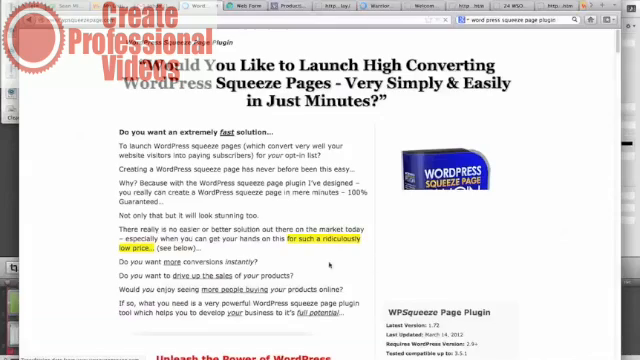
{"action": "scroll", "scroll_direction": "down", "scroll_amount": 3}
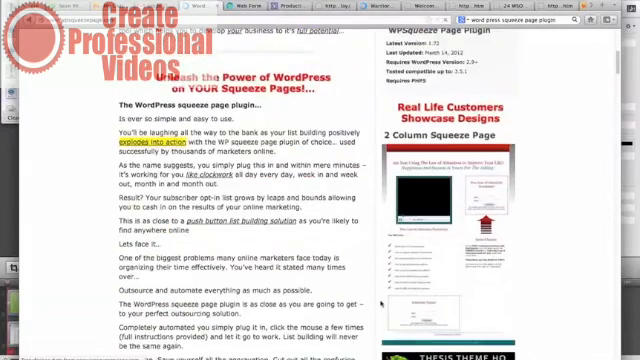
{"action": "scroll", "scroll_direction": "down", "scroll_amount": 3}
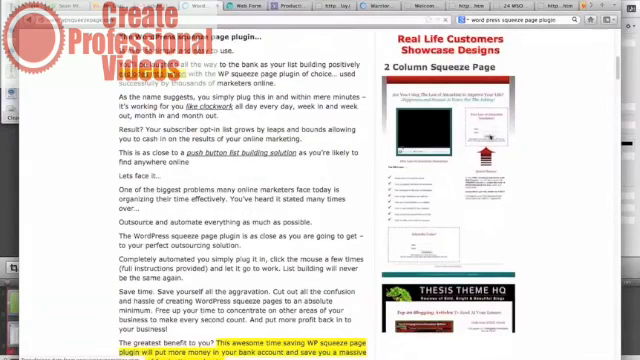
{"action": "scroll", "scroll_direction": "down", "scroll_amount": 3}
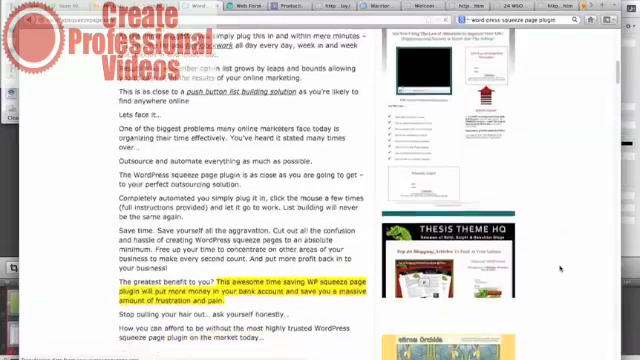
{"action": "scroll", "scroll_direction": "down", "scroll_amount": 3}
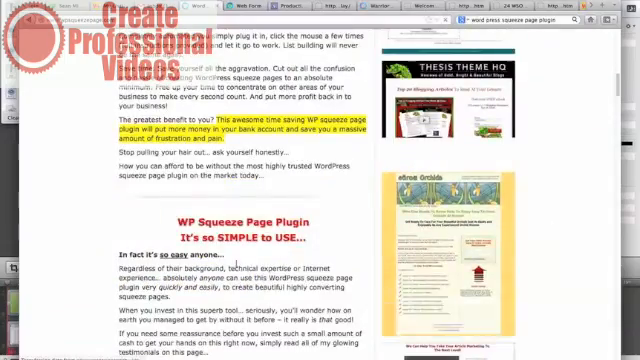
{"action": "scroll", "scroll_direction": "down", "scroll_amount": 3}
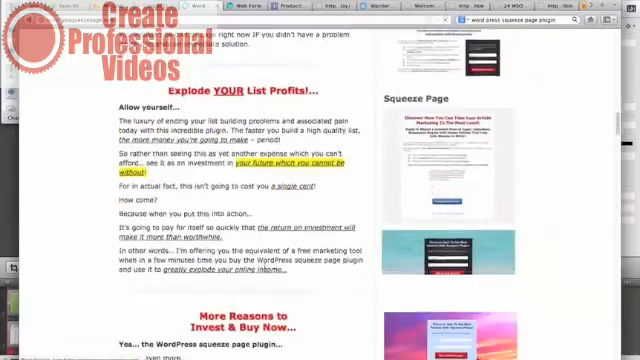
{"action": "scroll", "scroll_direction": "down", "scroll_amount": 3}
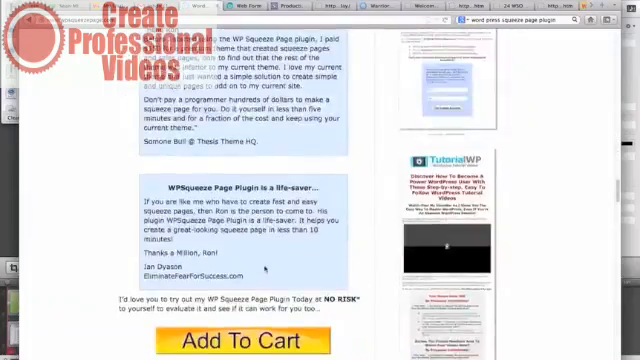
{"action": "scroll", "scroll_direction": "down", "scroll_amount": 3}
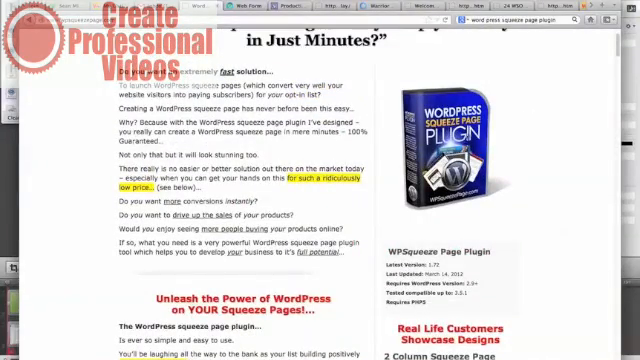
{"action": "scroll", "scroll_direction": "down", "scroll_amount": 3}
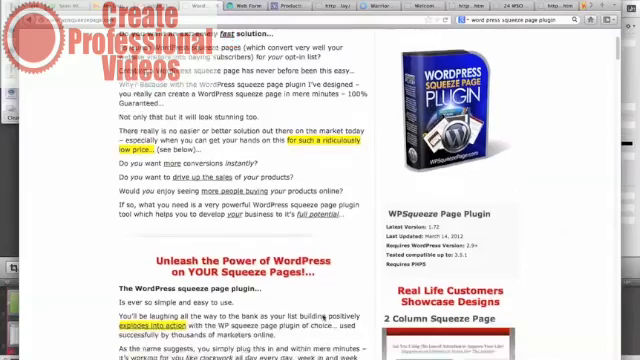
{"action": "scroll", "scroll_direction": "down", "scroll_amount": 3}
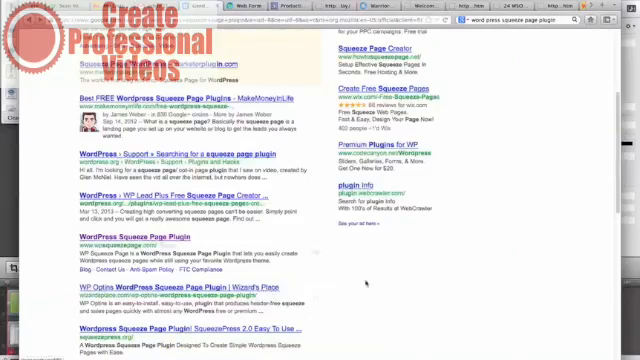
{"action": "scroll", "scroll_direction": "down", "scroll_amount": 3}
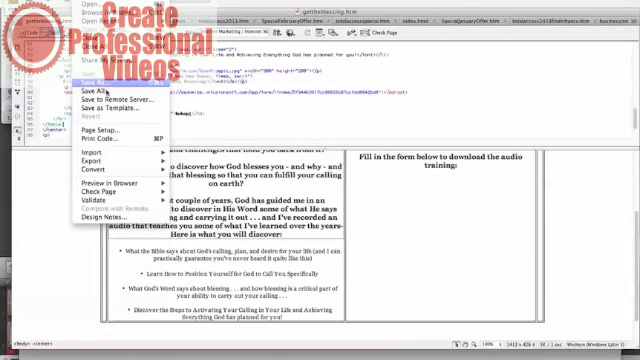
{"action": "left_click", "coordinate": [96, 88]}
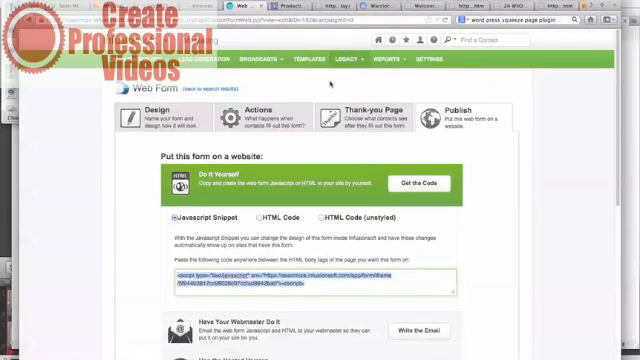
Step: Create a web form 'faith – how to get the blessing you need - facebook' copied from the original
{"action": "left_click", "coordinate": [347, 57]}
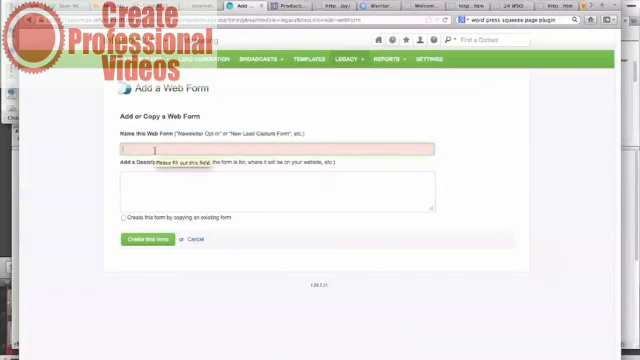
{"action": "type", "text": "faith – how to get the blessing you need"}
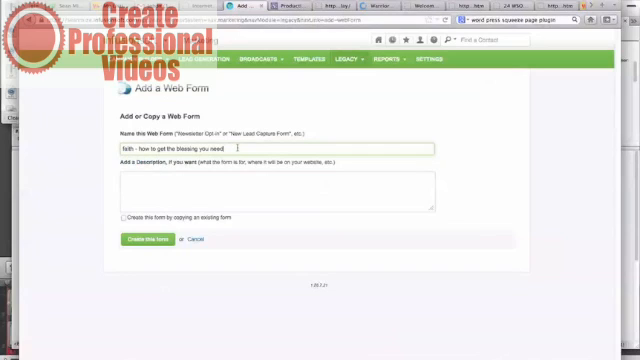
{"action": "type", "text": "- fac"}
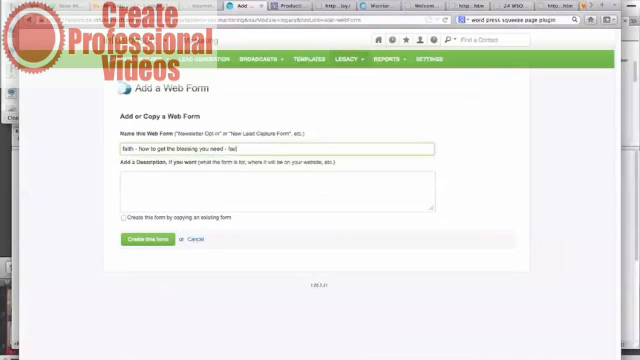
{"action": "type", "text": "facebook"}
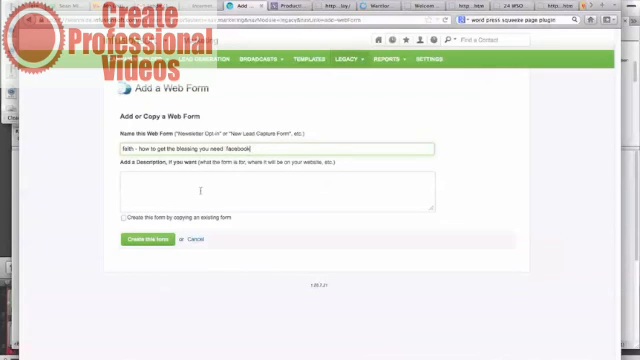
{"action": "left_click", "coordinate": [118, 211]}
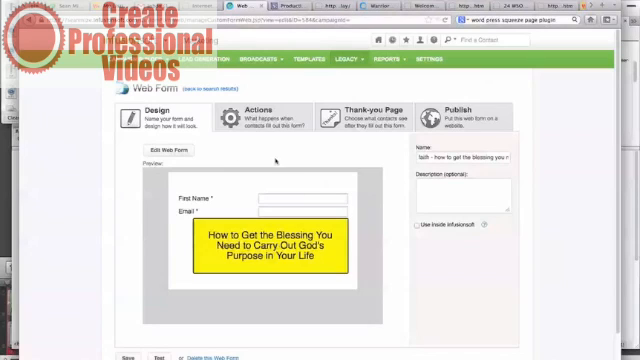
Step: Add and save a submission action applying the new tag 'faith - blessing - facebook'
{"action": "left_click", "coordinate": [265, 116]}
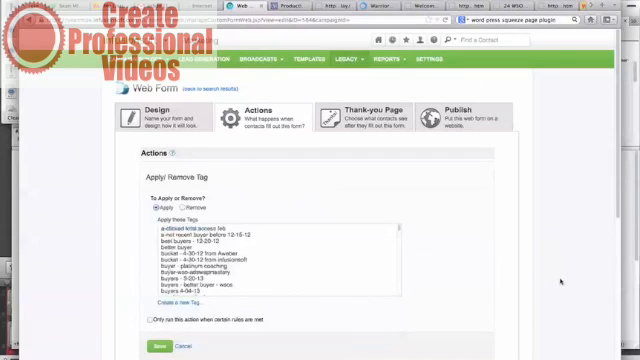
{"action": "scroll", "scroll_direction": "down", "scroll_amount": 3}
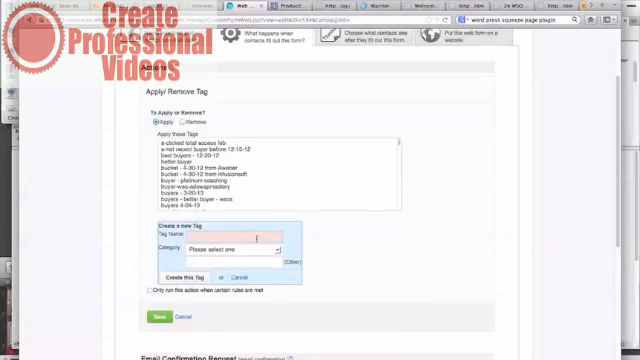
{"action": "type", "text": "faith - blessing -"}
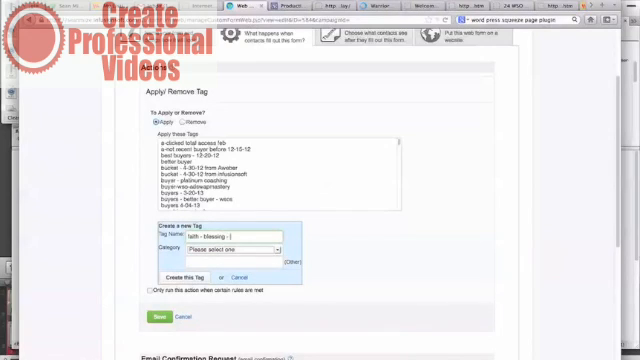
{"action": "type", "text": "facebook"}
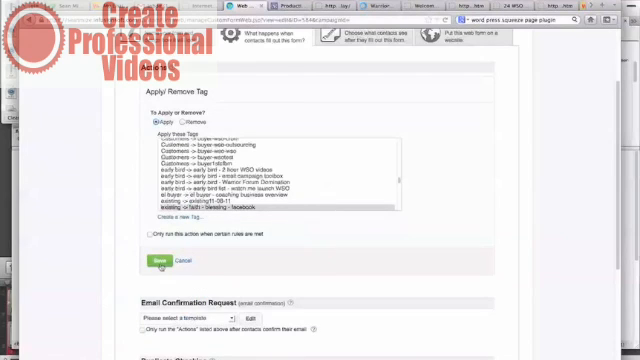
{"action": "left_click", "coordinate": [160, 261]}
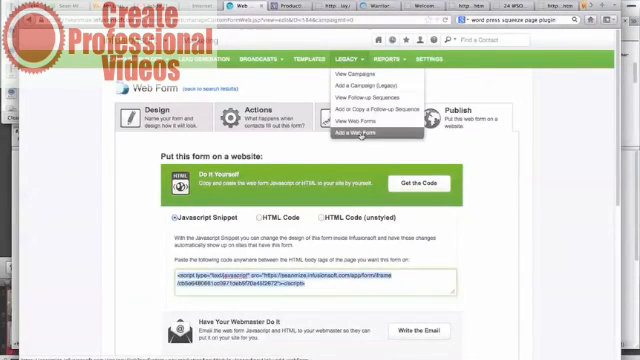
Step: Copy the original form as 'faith - how to get the blessing you need warrior'
{"action": "left_click", "coordinate": [352, 134]}
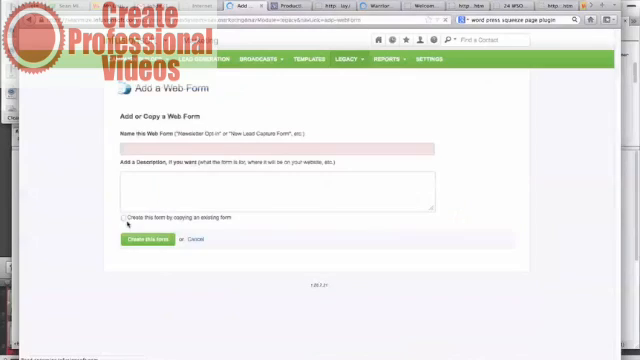
{"action": "type", "text": "fa"}
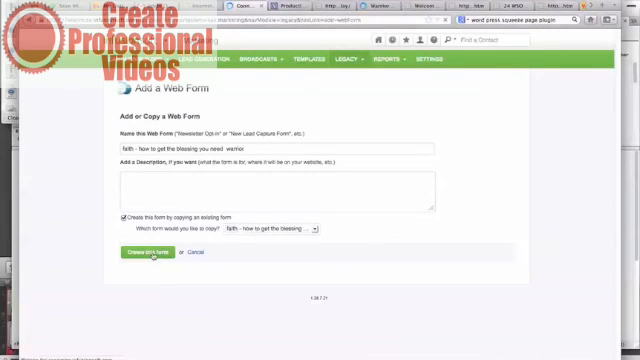
{"action": "left_click", "coordinate": [145, 256]}
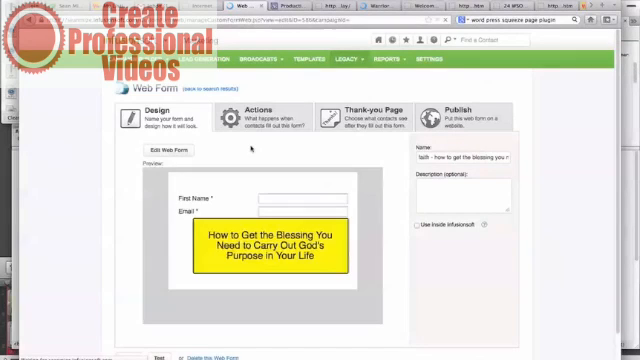
{"action": "left_click", "coordinate": [263, 115]}
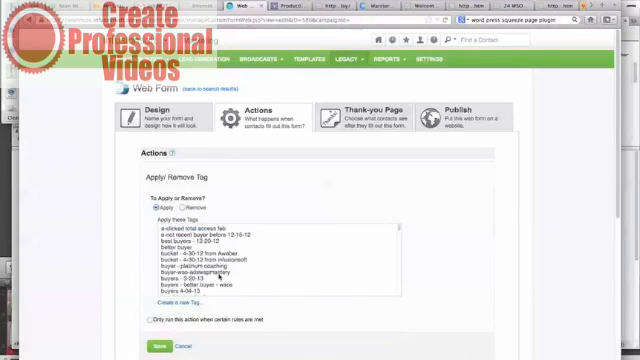
Step: Save an action applying the new 'faith - blessing - warrior forum' tag to the Warrior form
{"action": "scroll", "scroll_direction": "down", "scroll_amount": 3}
{"action": "type", "text": "faith - blessing - warrior fo"}
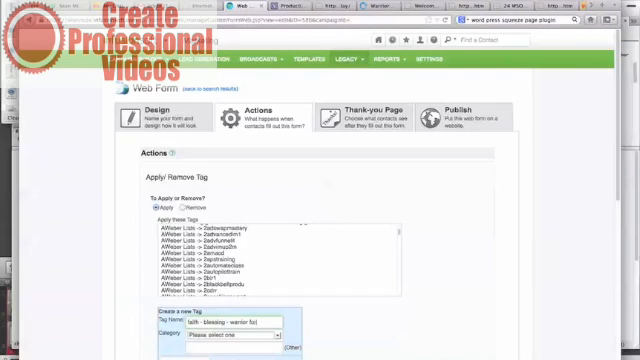
{"action": "scroll", "scroll_direction": "down", "scroll_amount": 3}
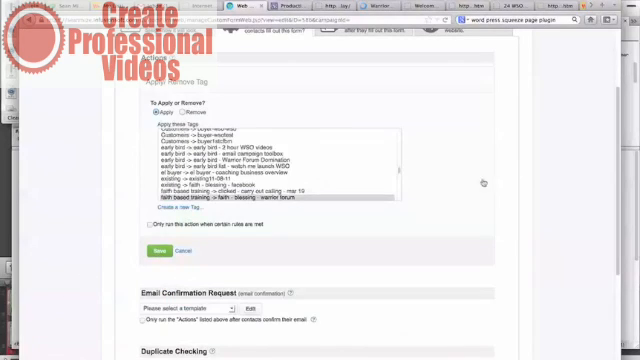
{"action": "left_click", "coordinate": [156, 251]}
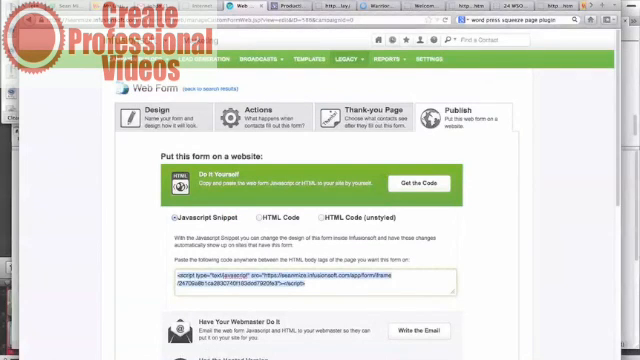
{"action": "mouse_move", "coordinate": [610, 205]}
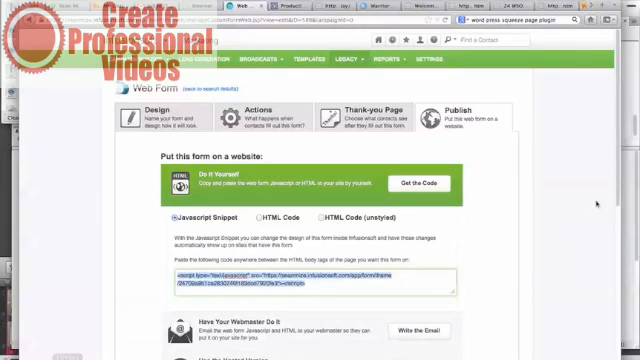